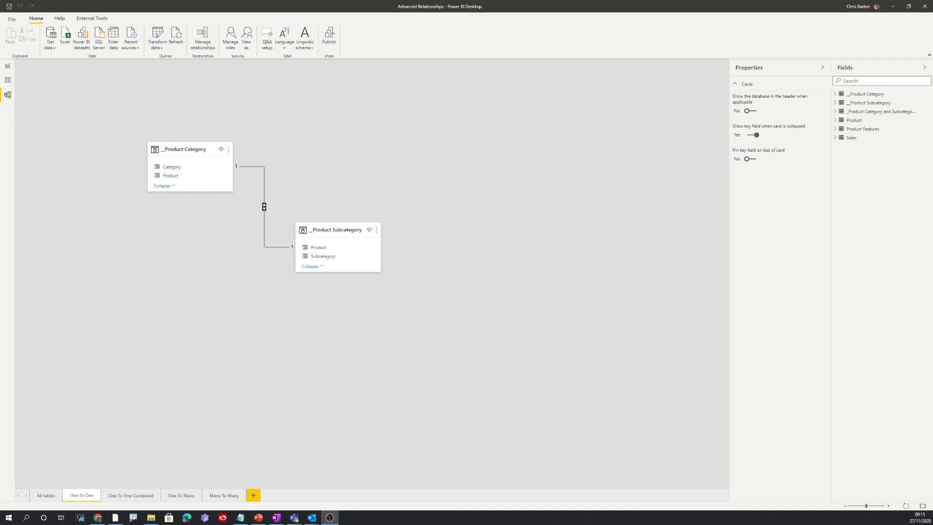
# Add Category and Subcategory from the Product Category and Subcategory tables to the table visual
pyautogui.click(130, 495)
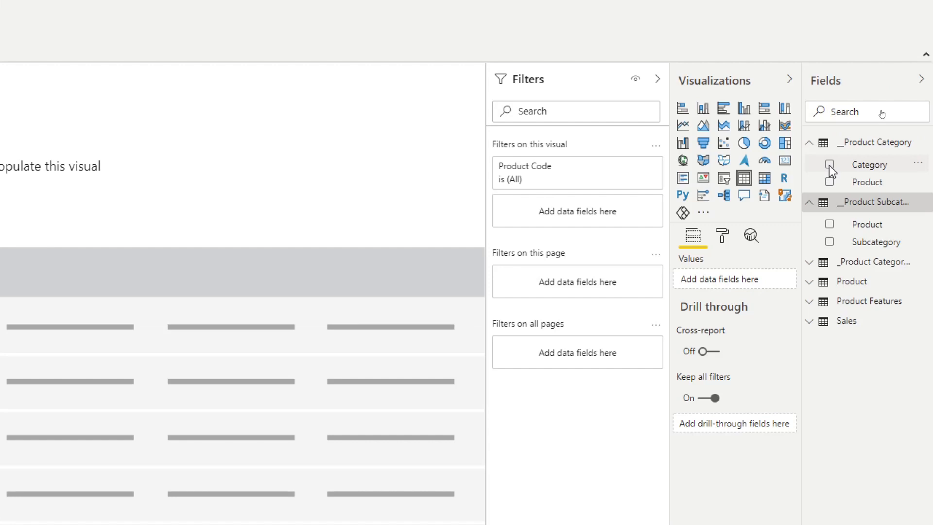
pyautogui.click(829, 165)
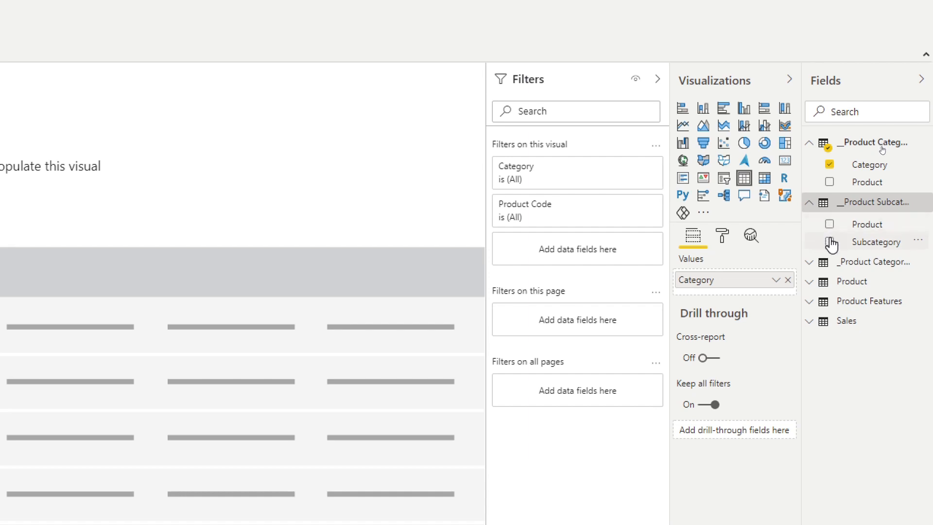
pyautogui.click(828, 243)
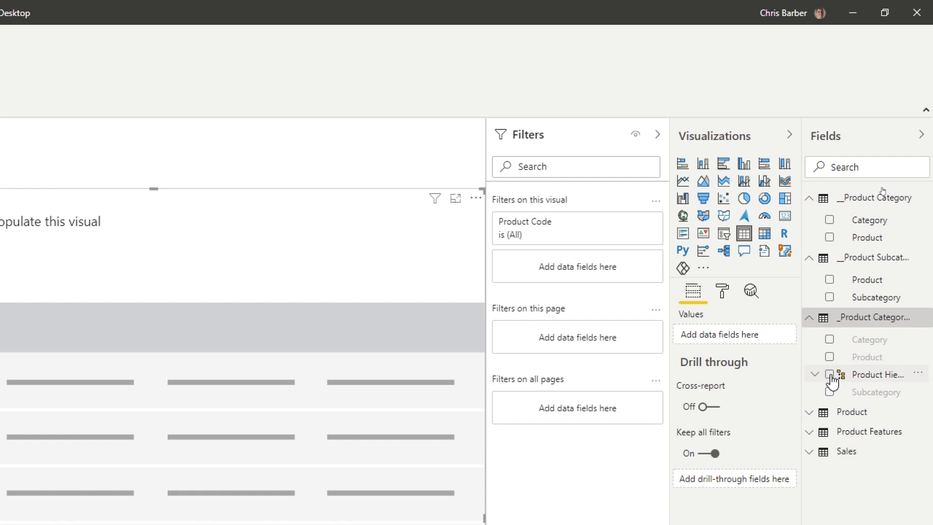
# Tick Product Hierarchy under _Product Category and Subcategory for the table visual
pyautogui.click(830, 373)
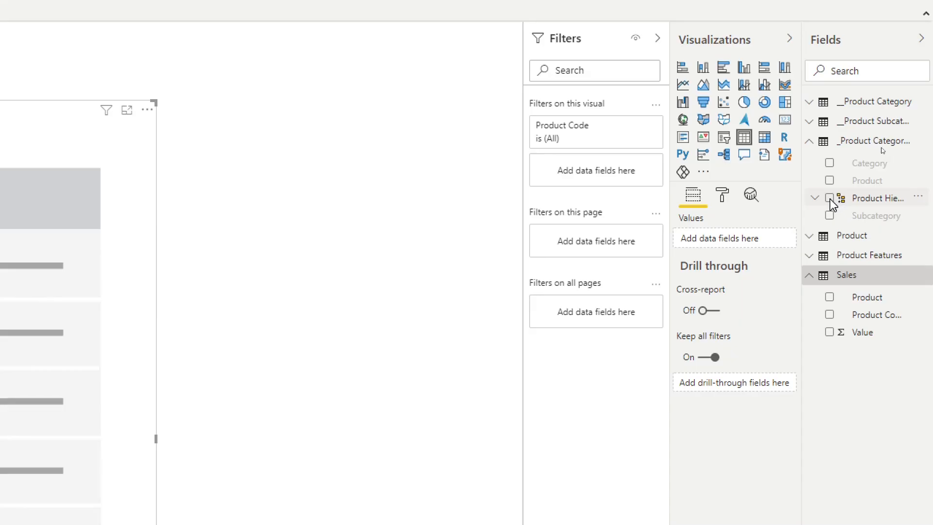
# Tick Product Hierarchy under _Product Category and Subcategory for this second table visual
pyautogui.click(829, 197)
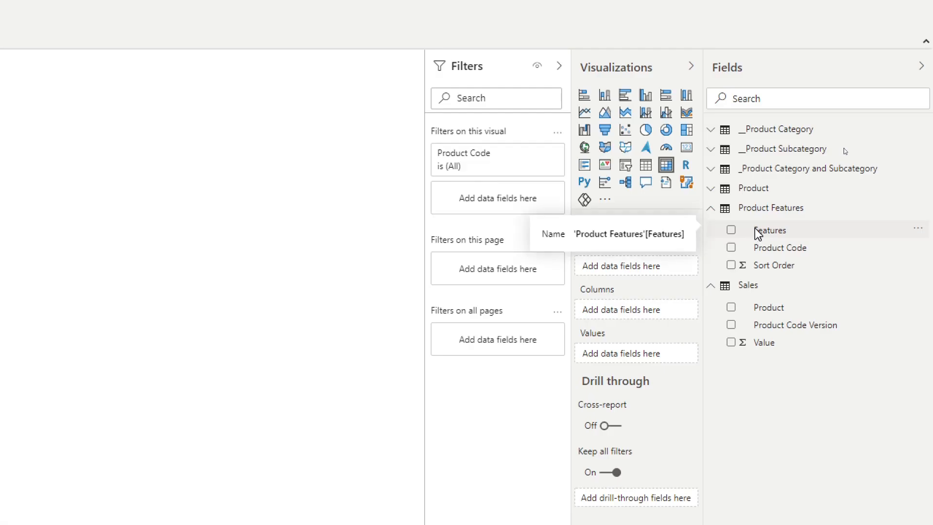
# Place Features in the matrix Rows well and add Sales Value as its values
pyautogui.moveTo(770, 231); pyautogui.dragTo(635, 265)
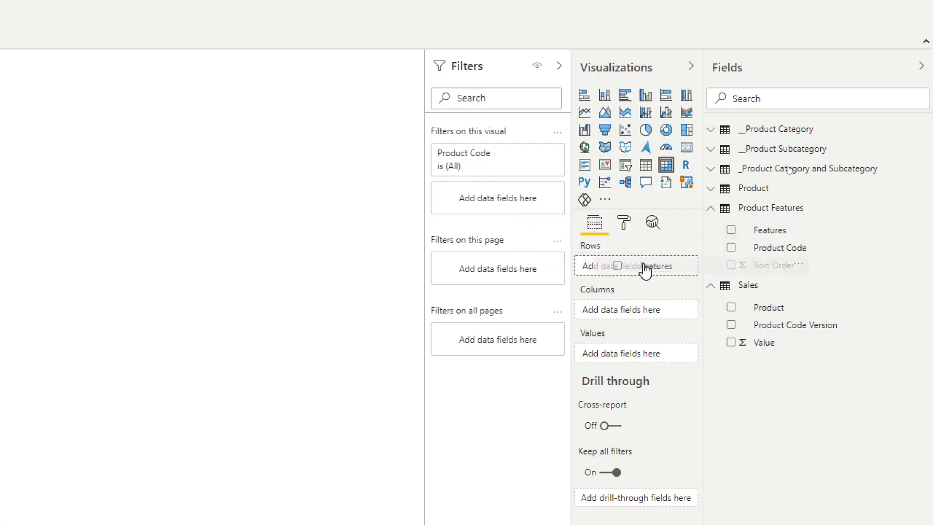
pyautogui.click(730, 230)
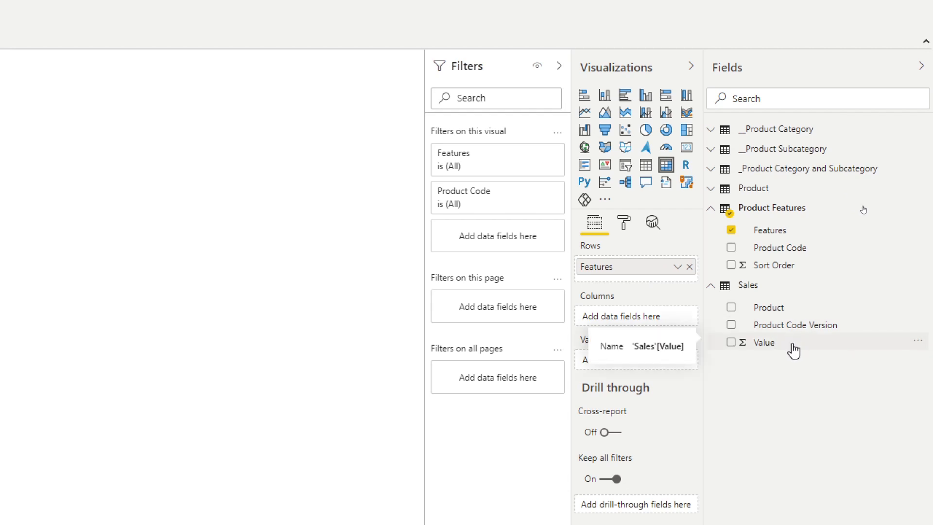